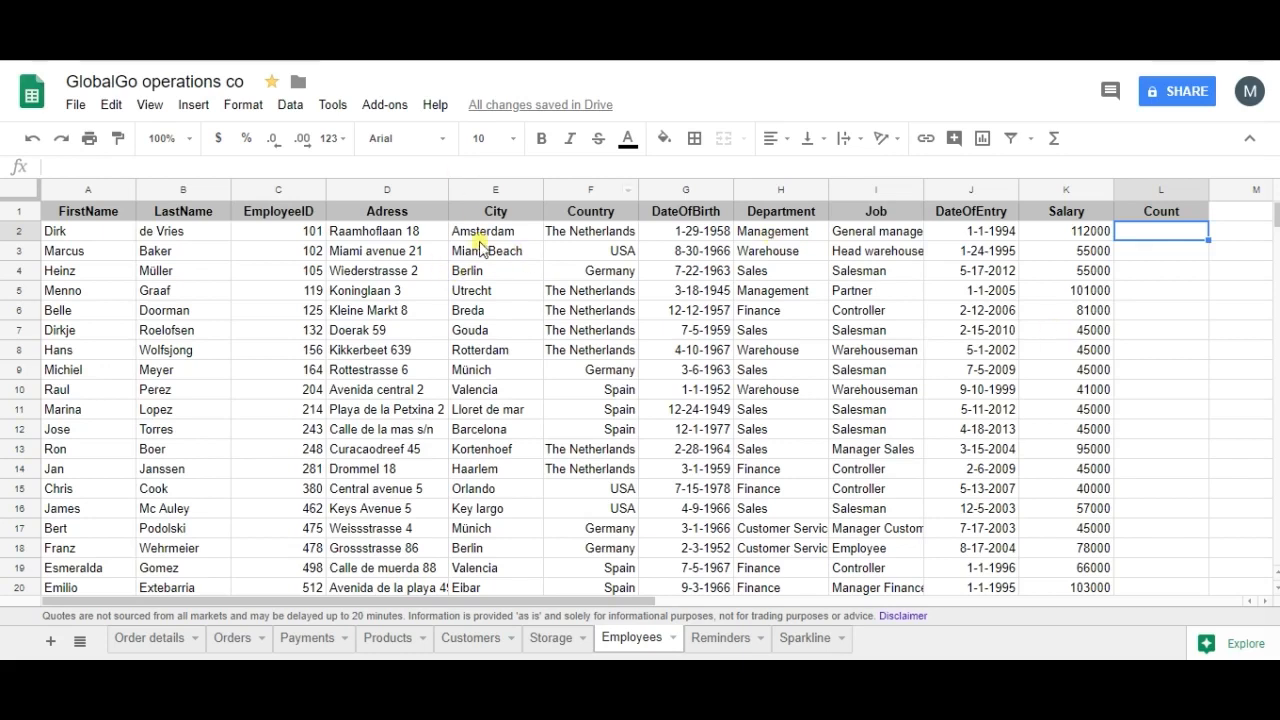
mouse_move(505, 270)
text(=)
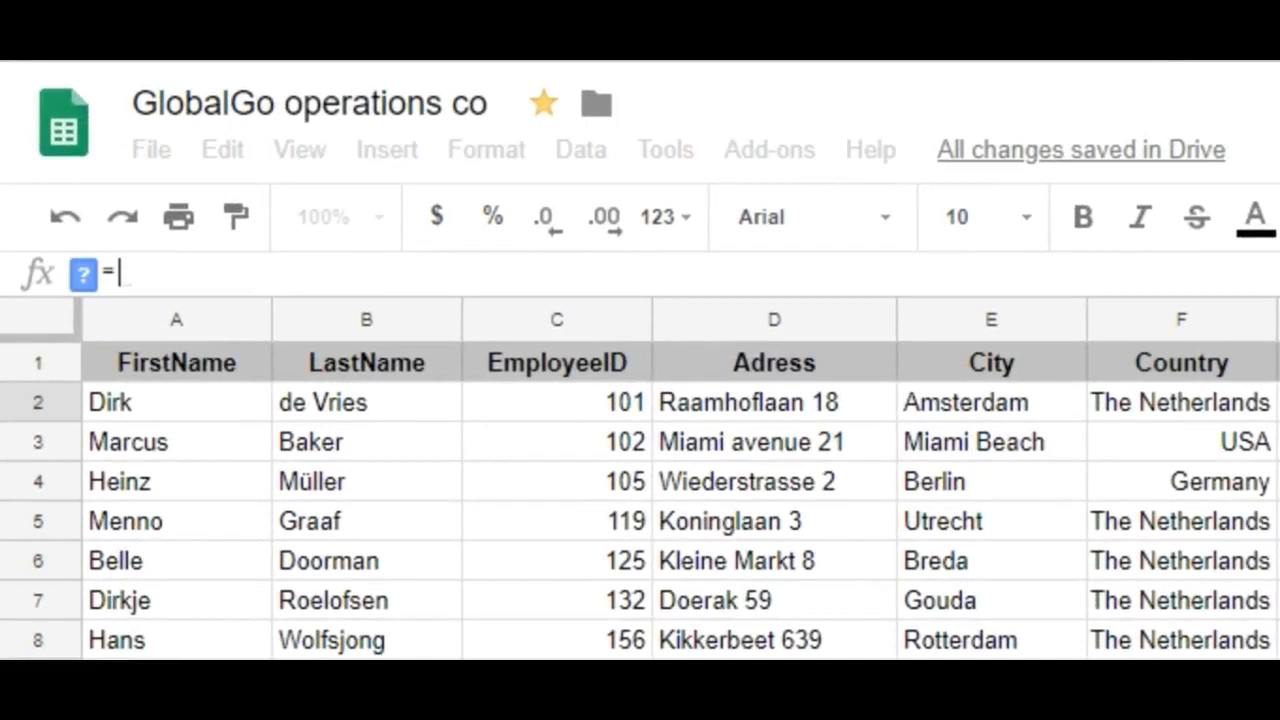
text(count)
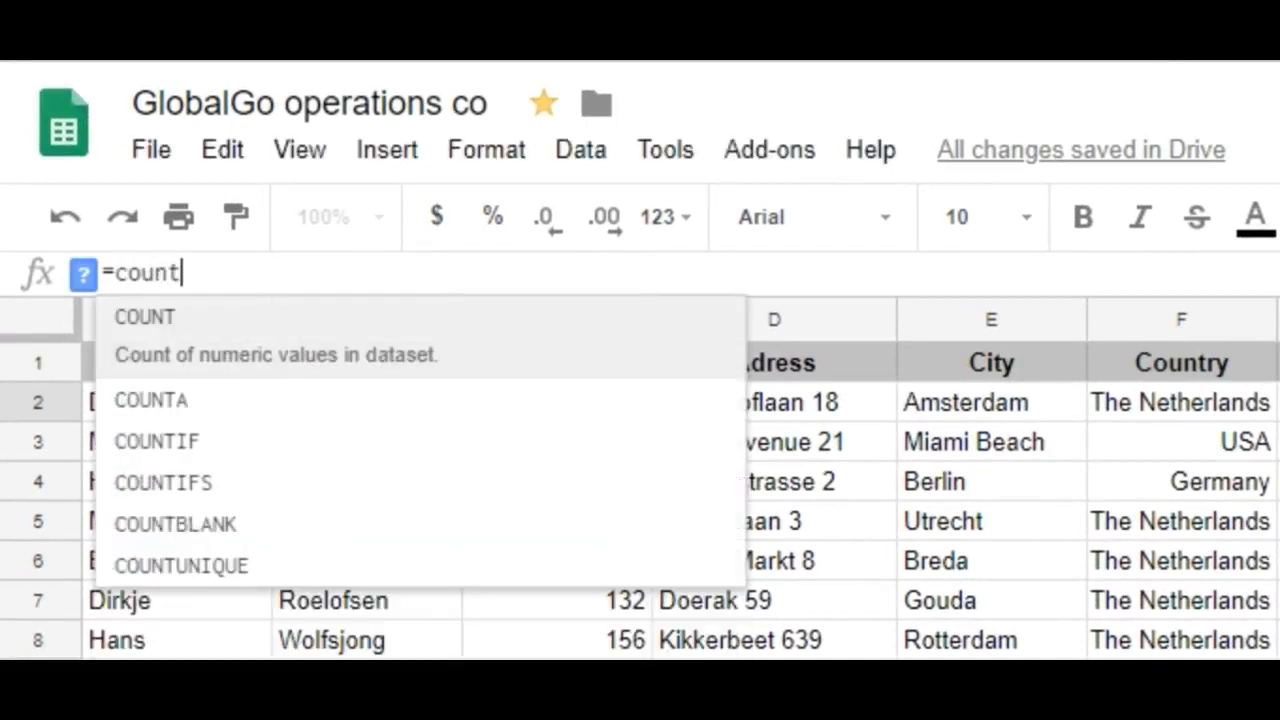
click(144, 317)
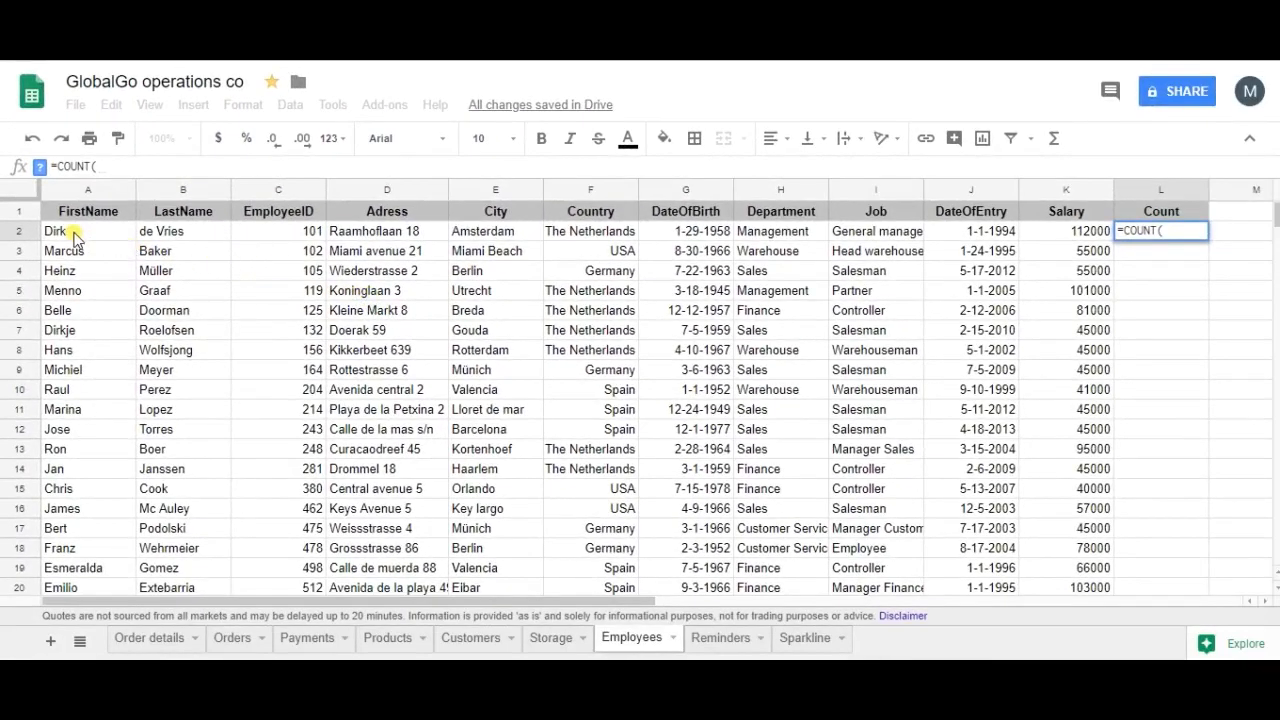
drag(88, 211, 182, 231)
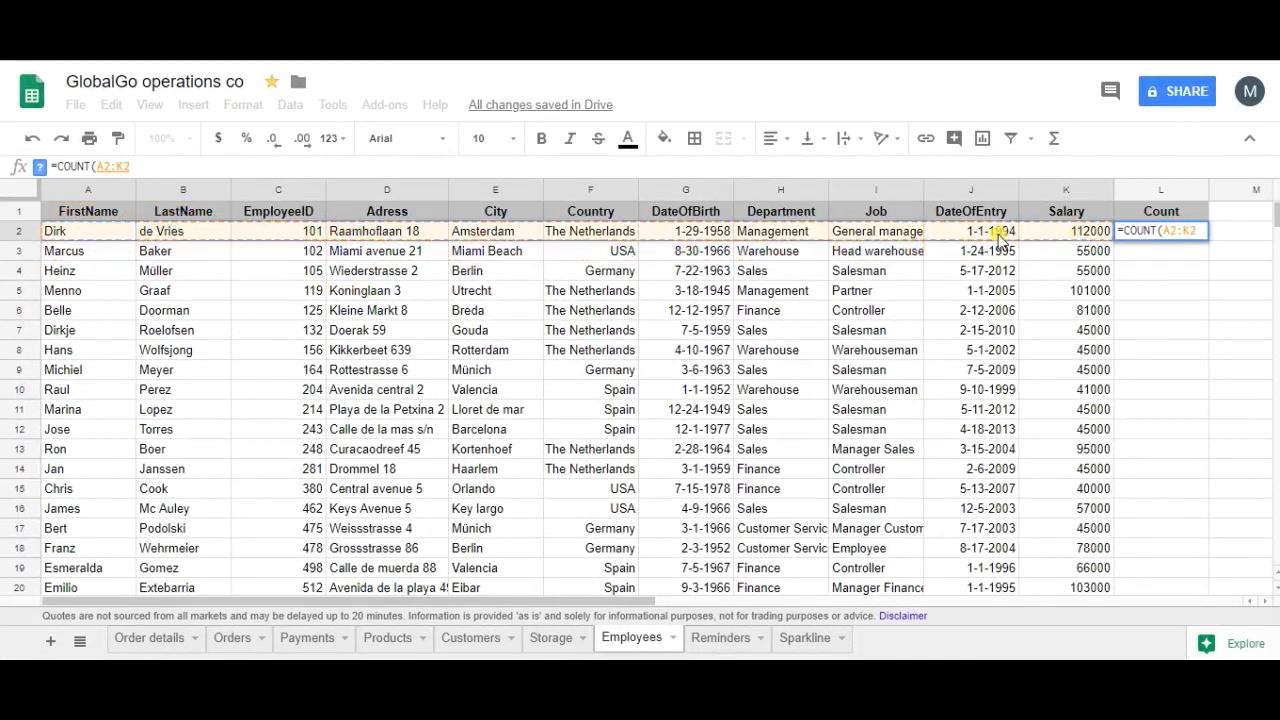
key(enter)
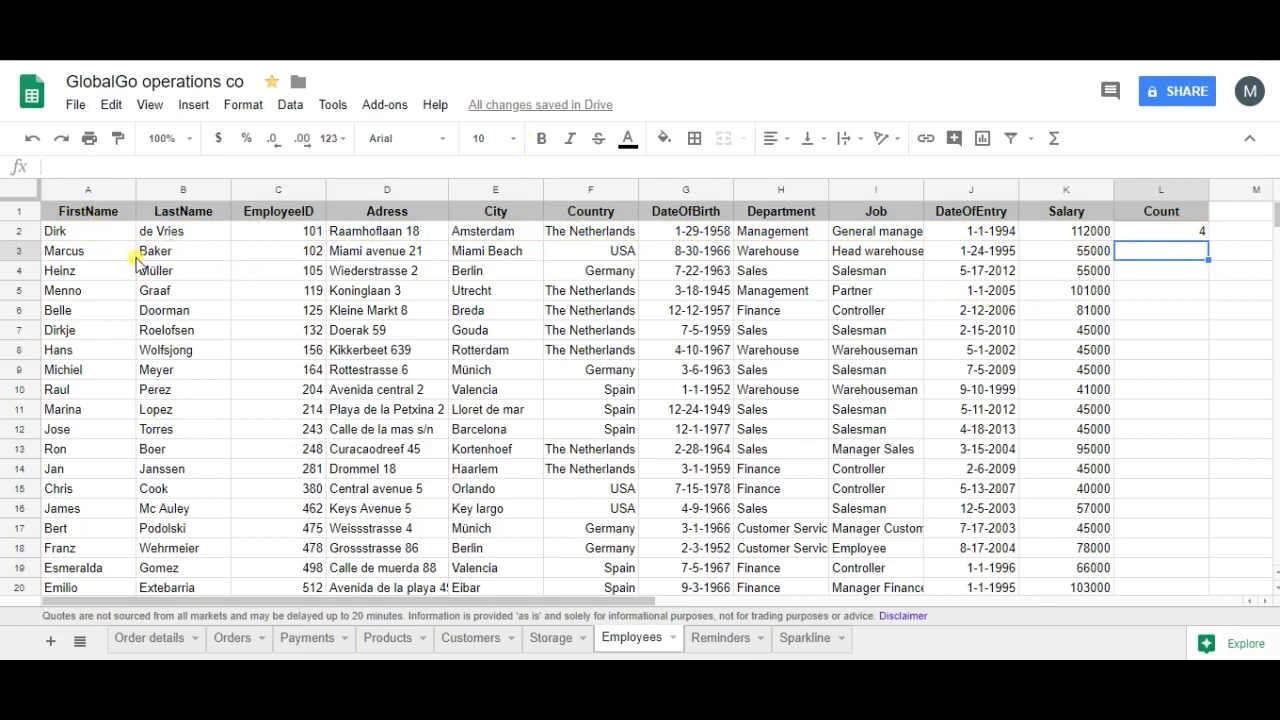
mouse_move(257, 237)
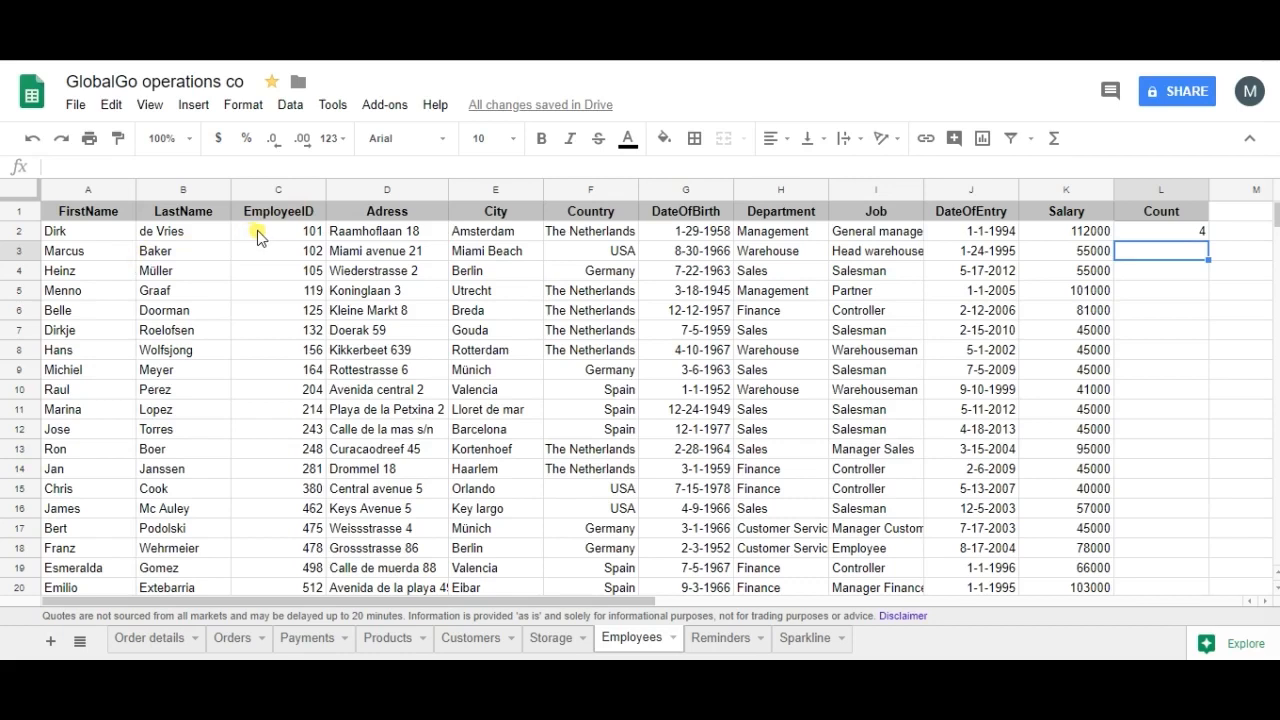
mouse_move(548, 293)
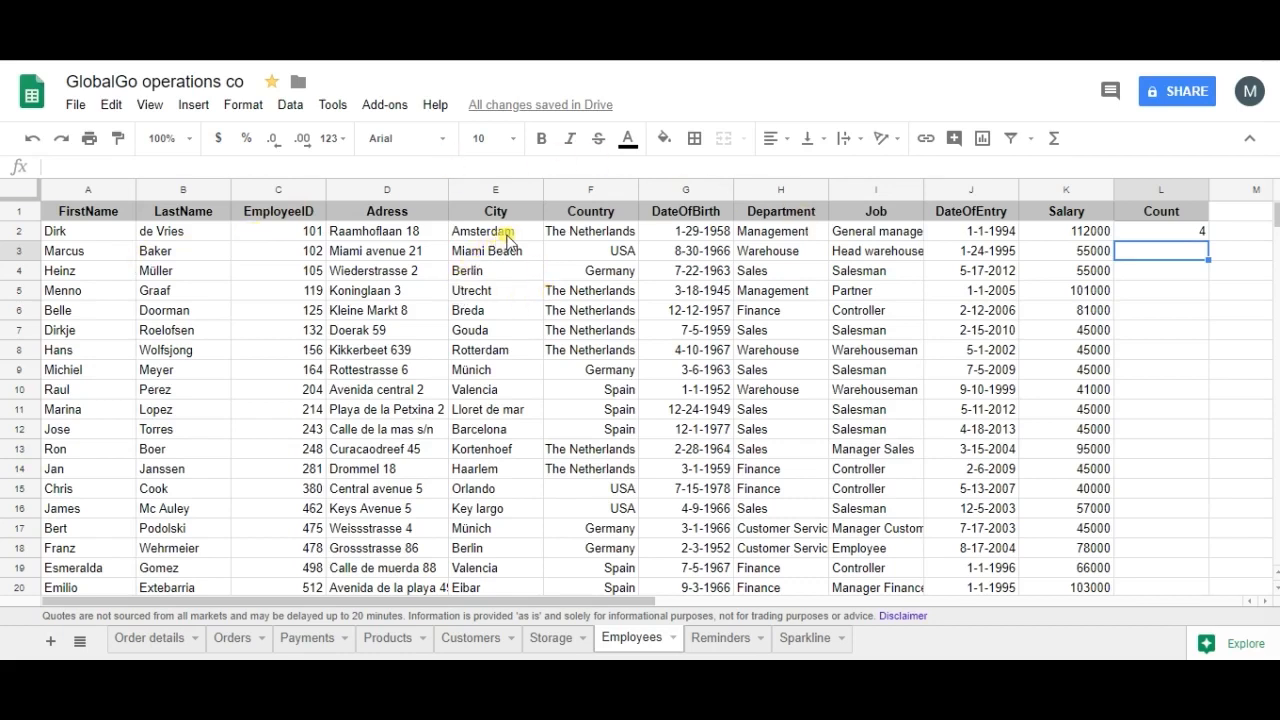
mouse_move(580, 270)
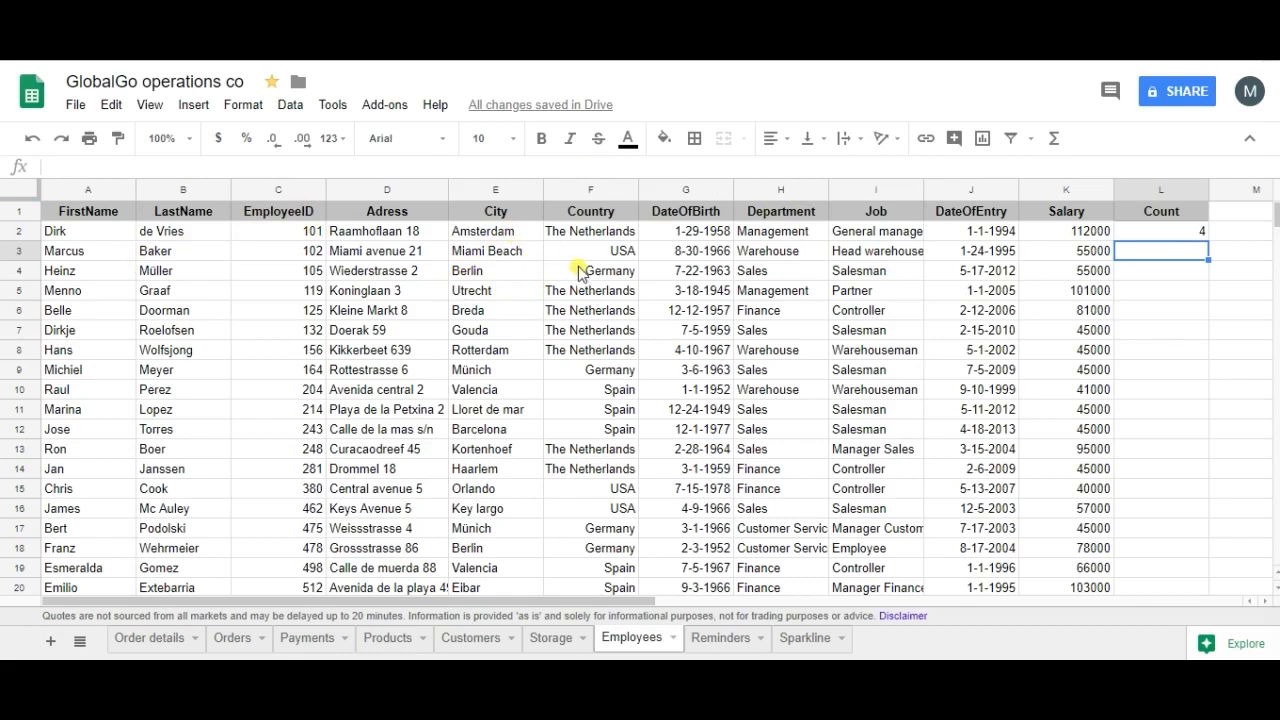
mouse_move(693, 230)
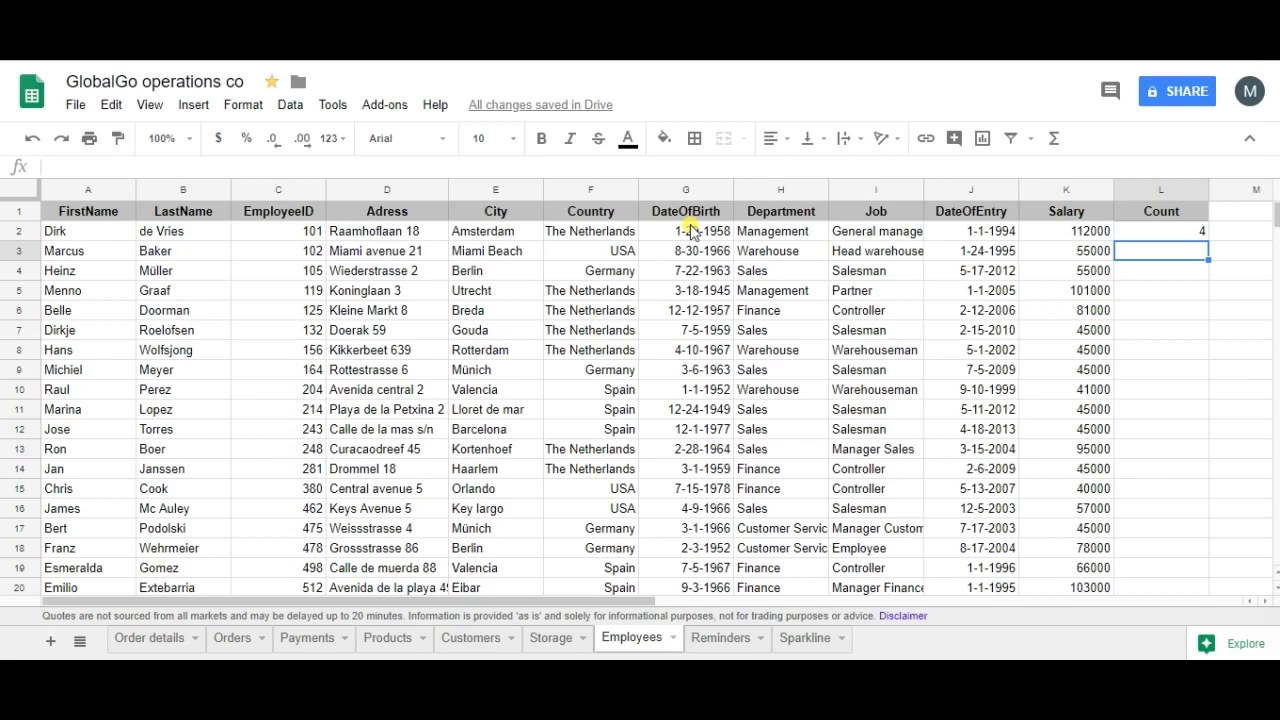
mouse_move(698, 278)
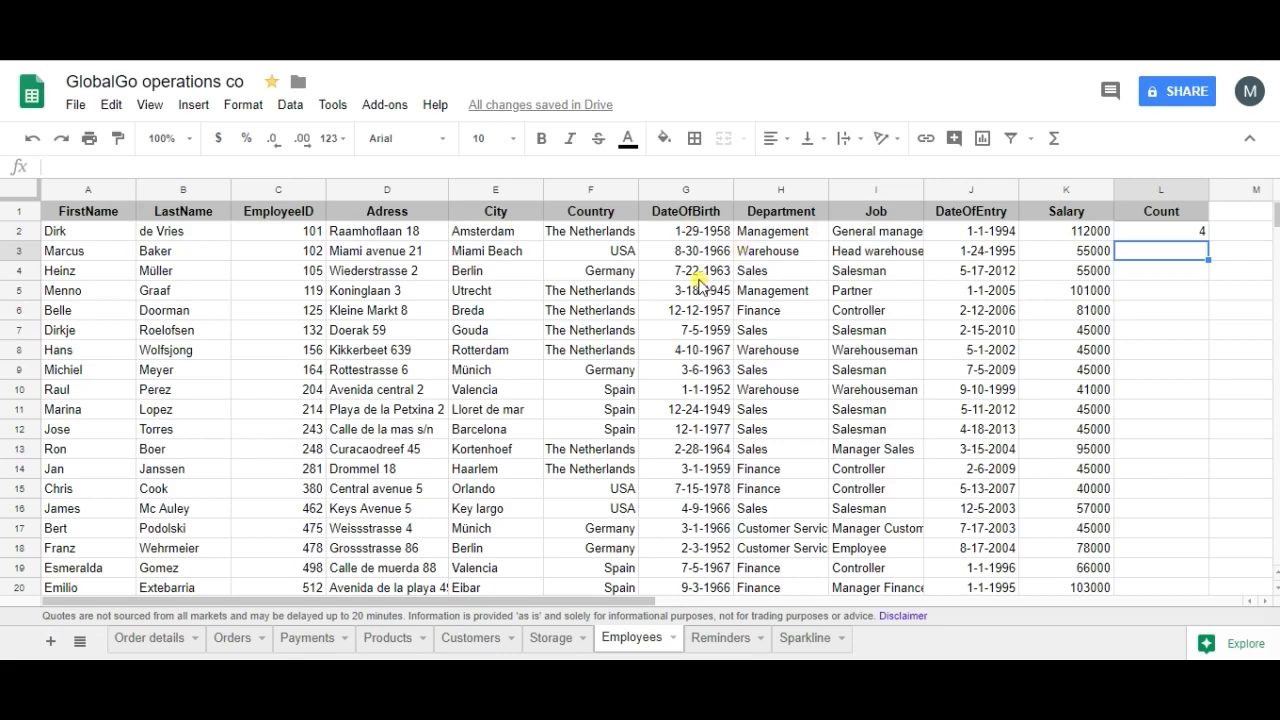
mouse_move(810, 250)
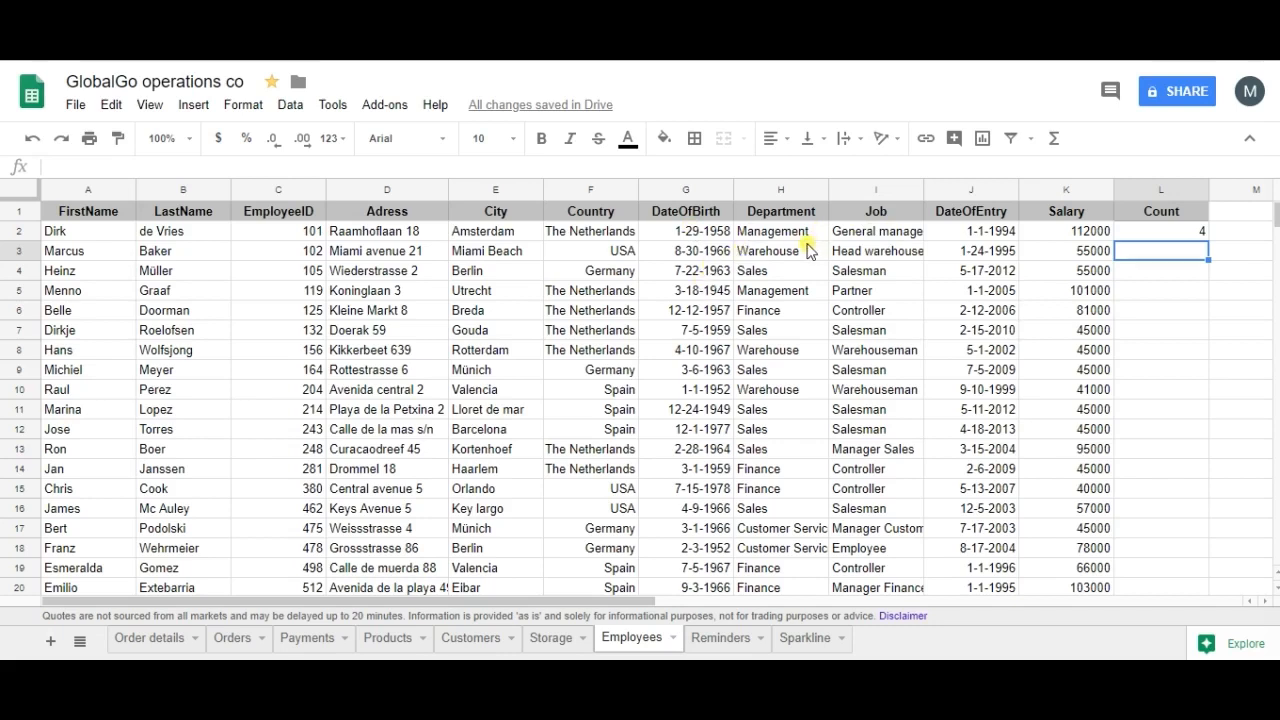
mouse_move(880, 260)
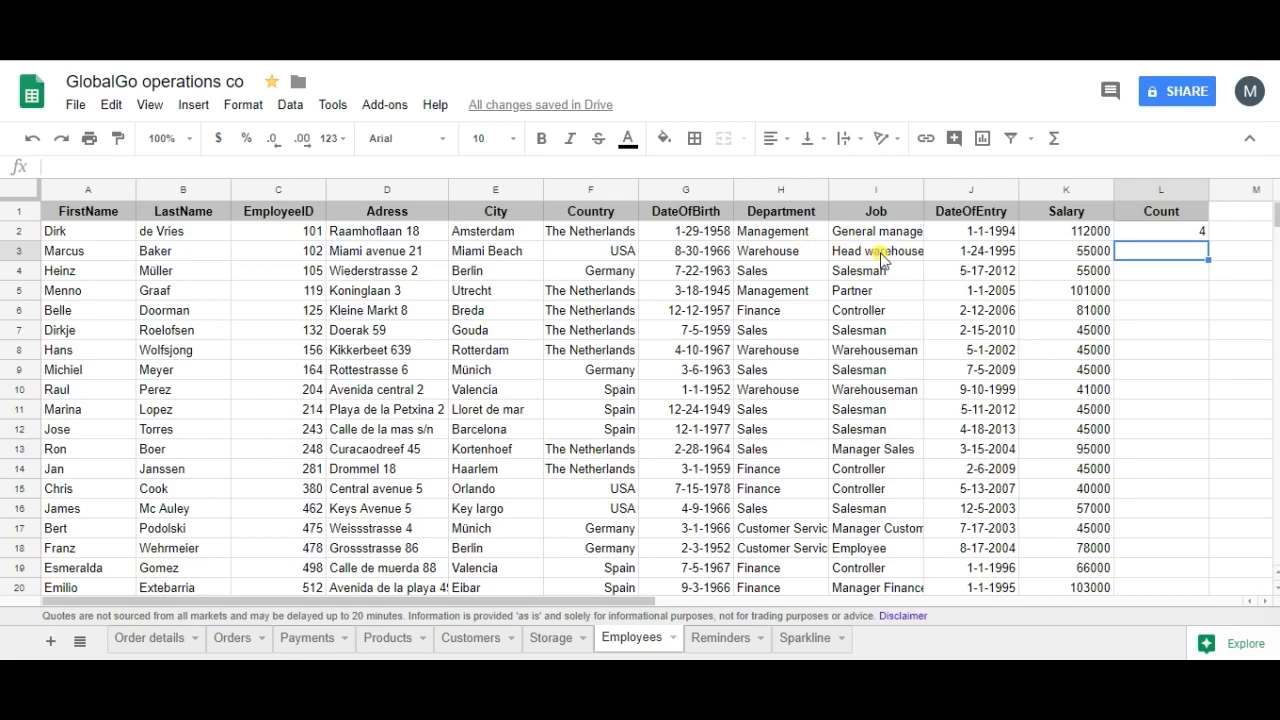
mouse_move(990, 237)
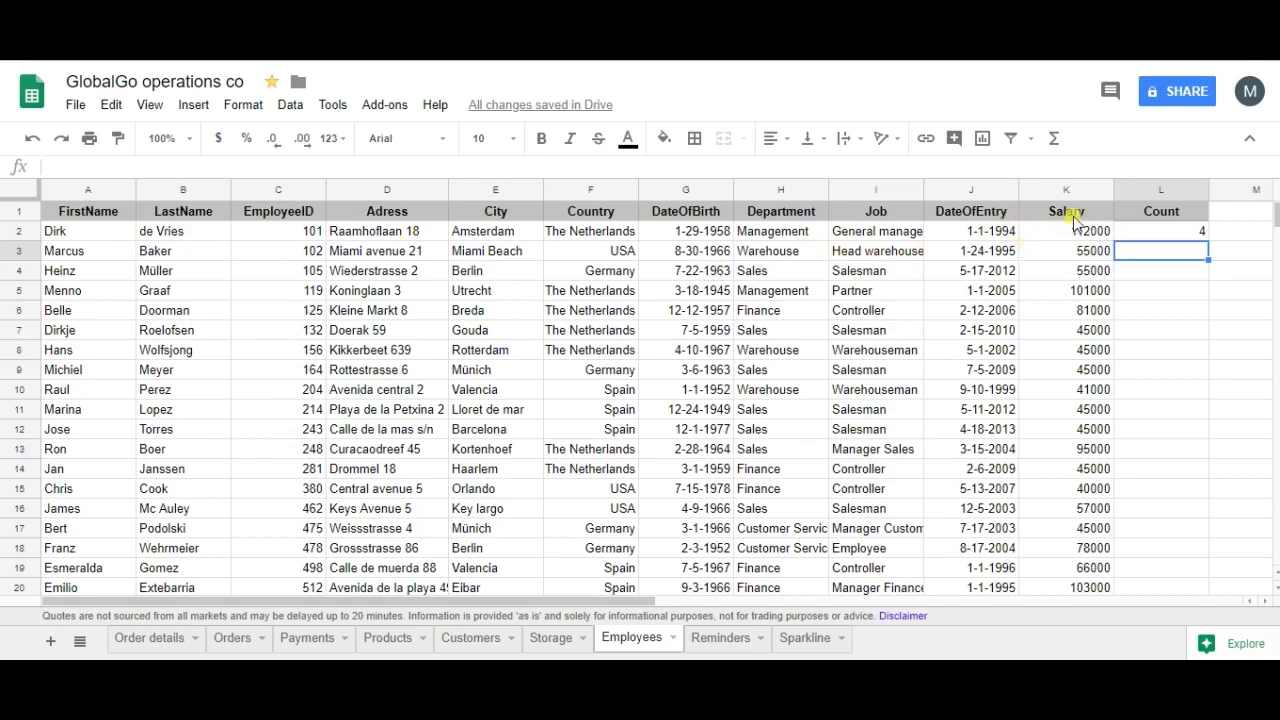
text(112000)
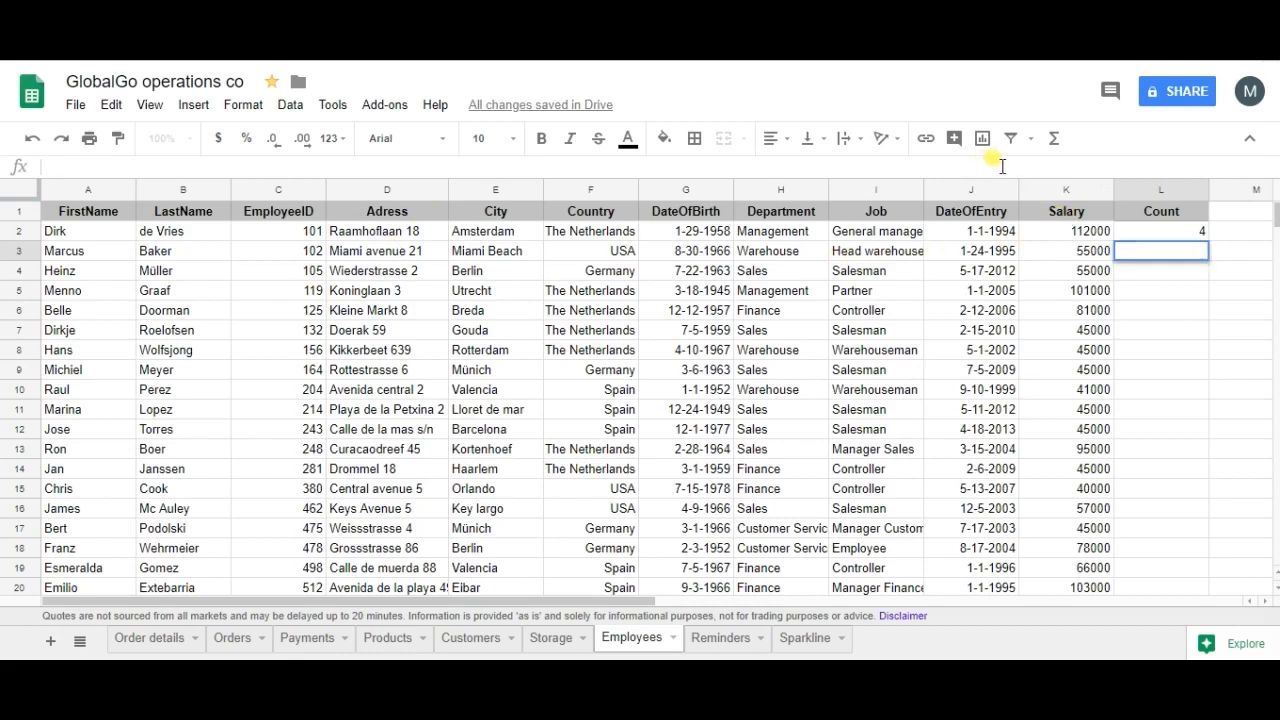
text(=)
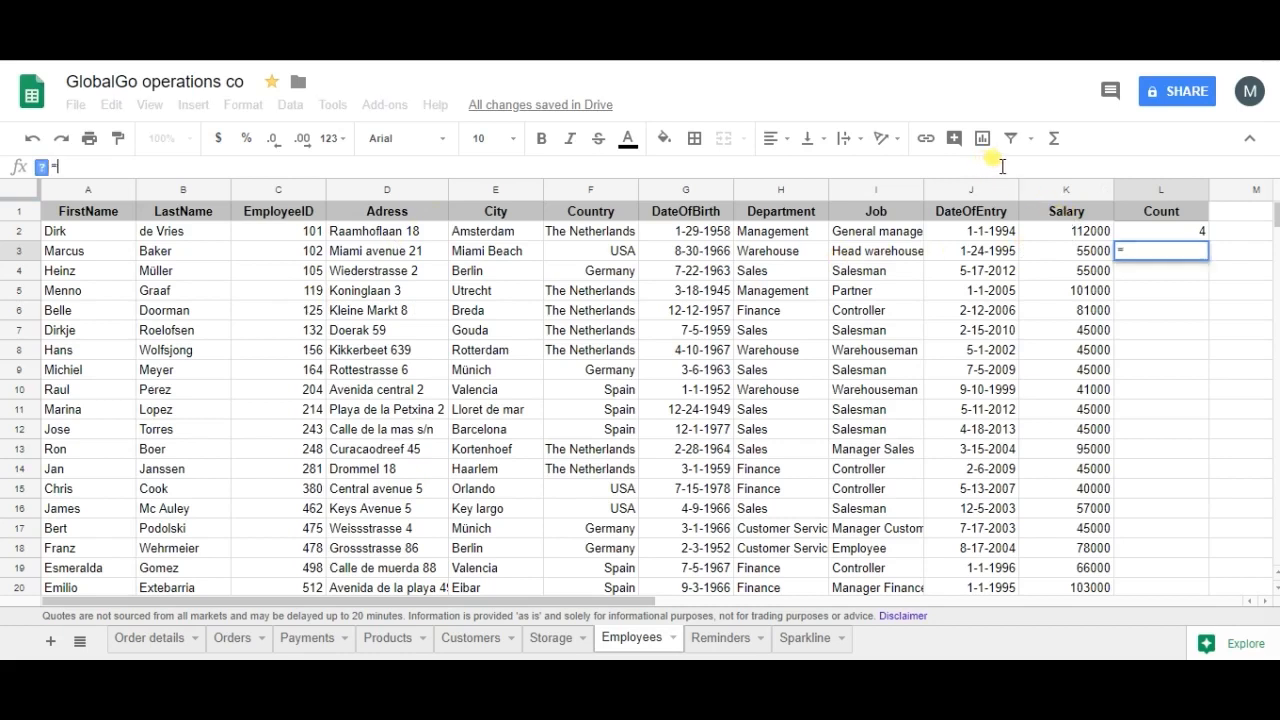
text(cou)
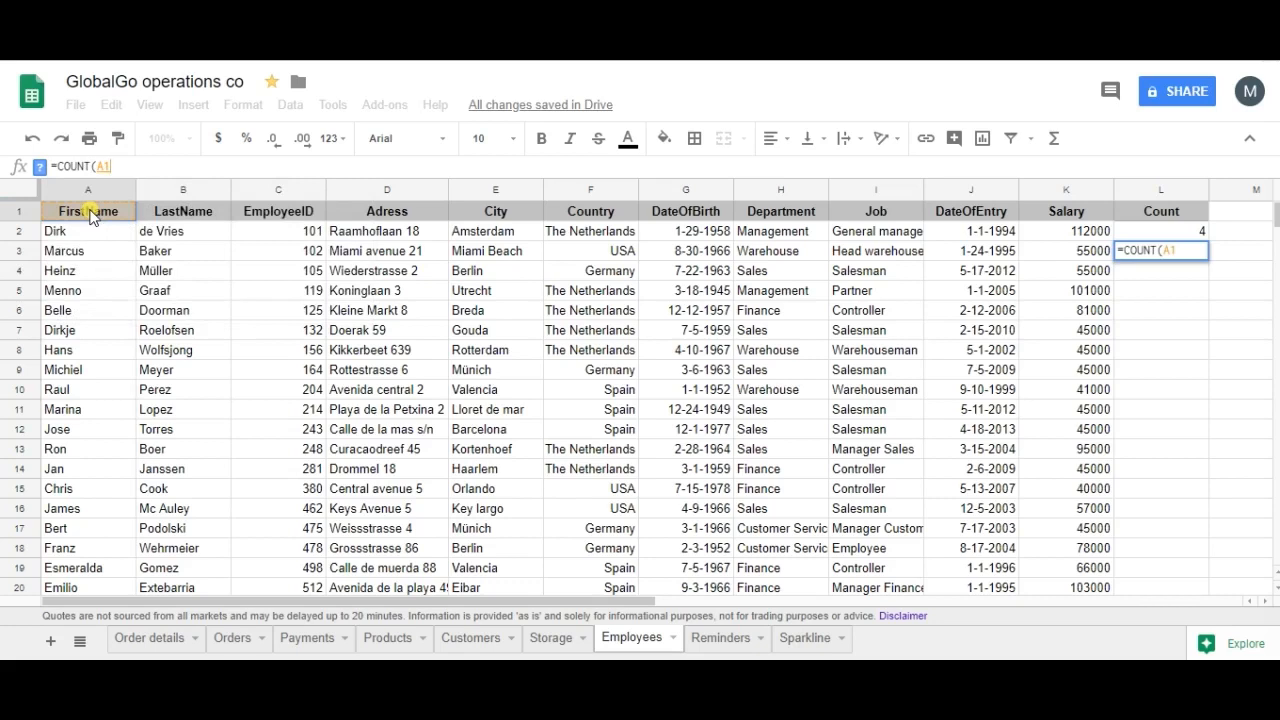
drag(88, 211, 930, 518)
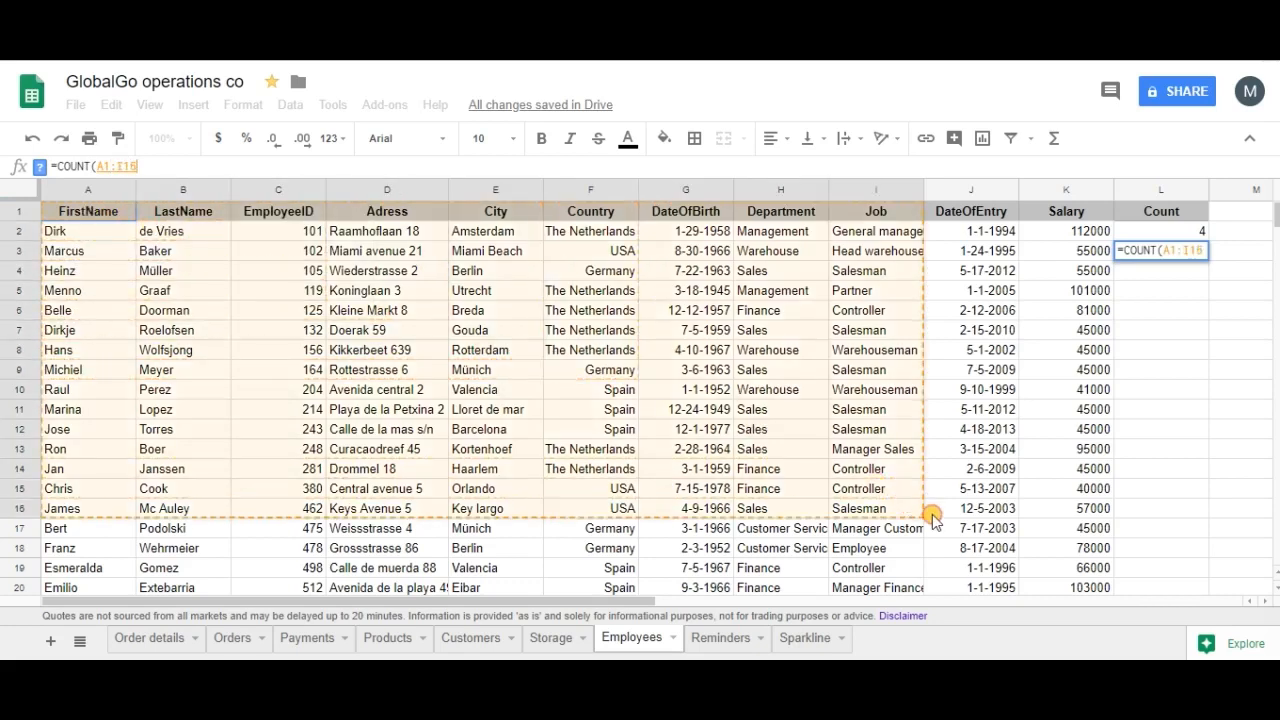
scroll(down, 3)
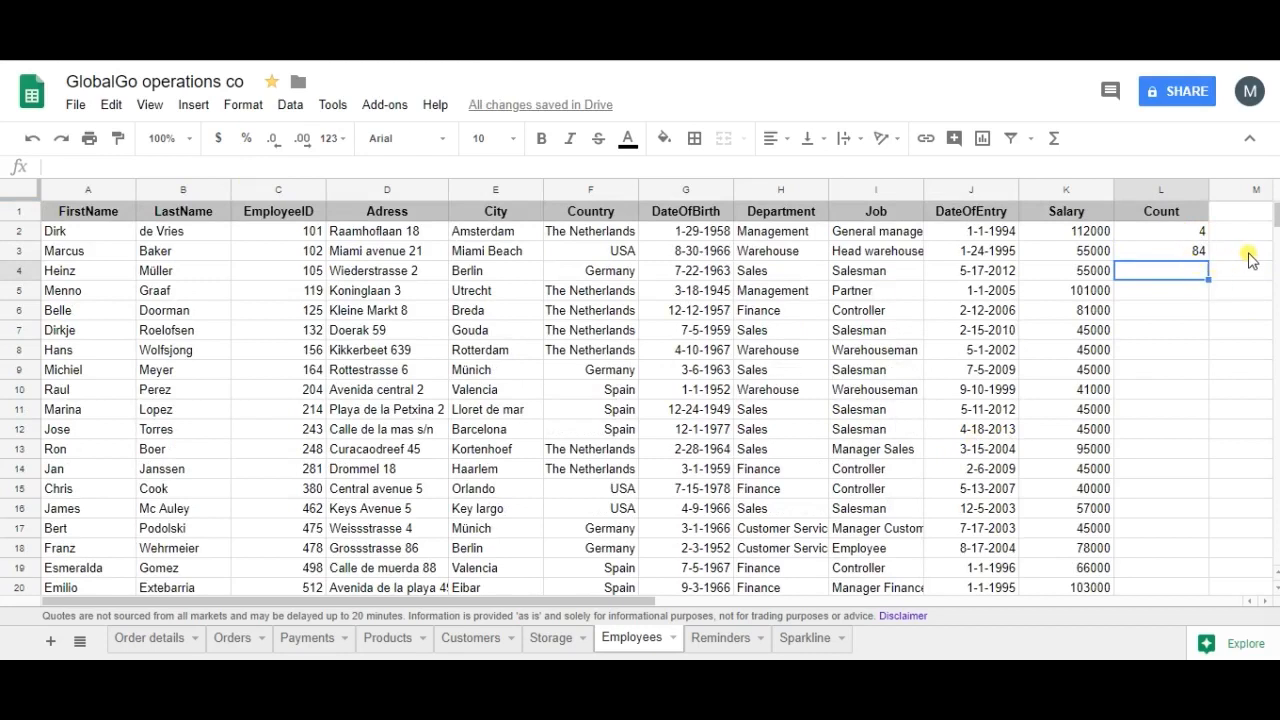
mouse_move(1250, 258)
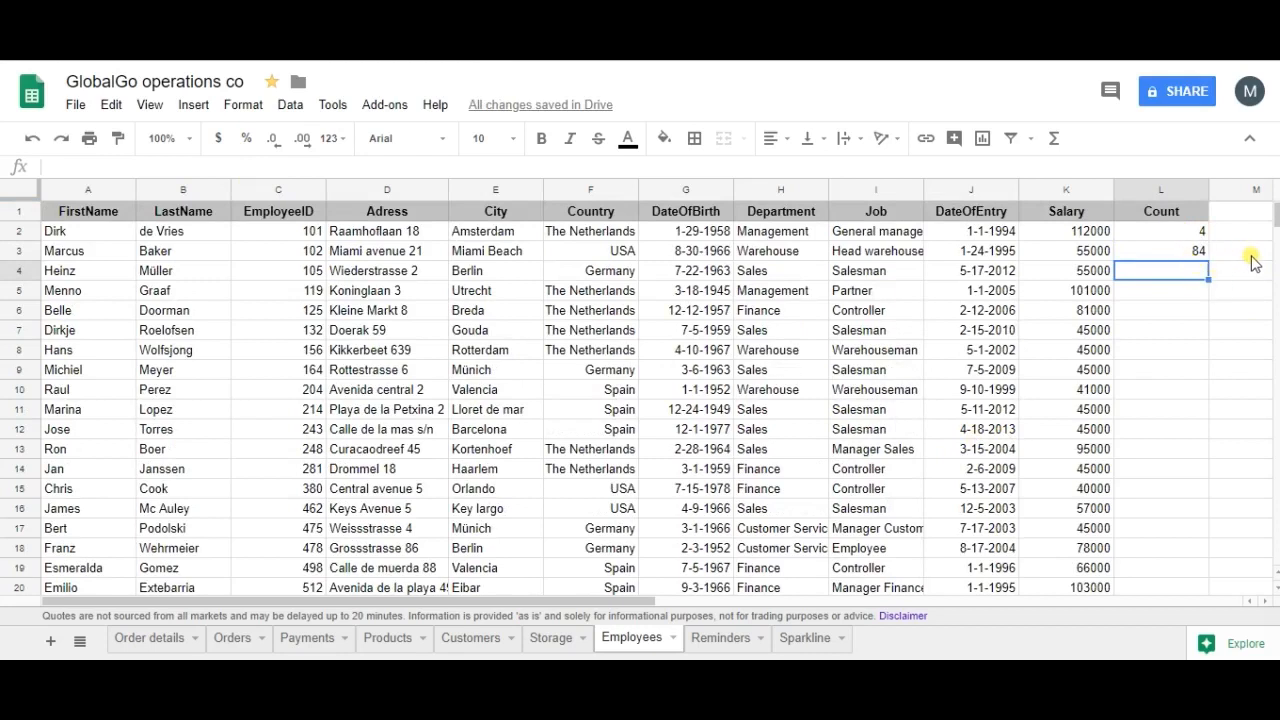